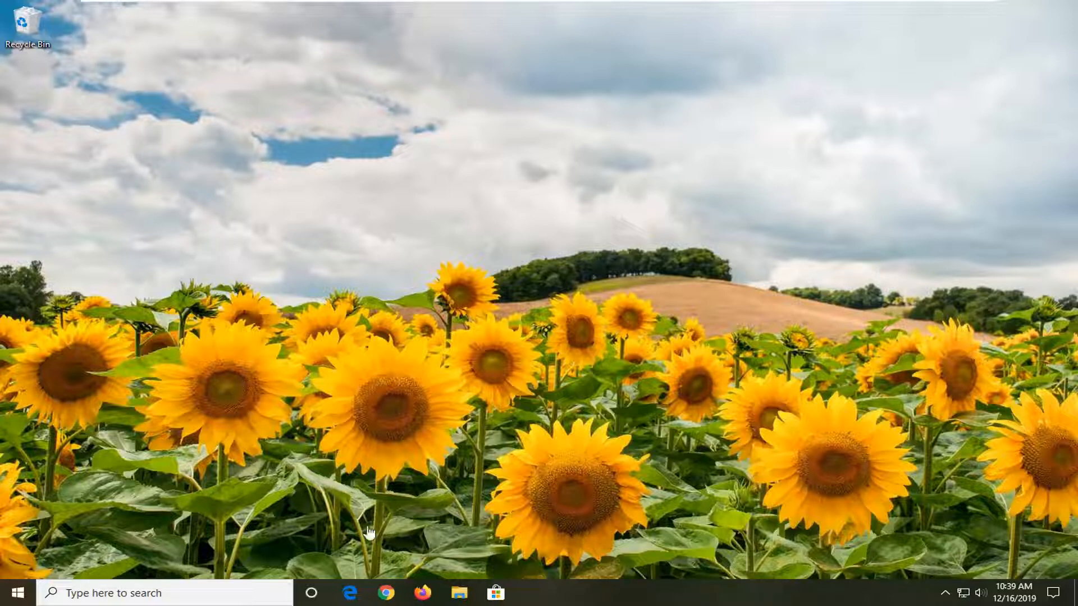
Step: Launch the Services console by searching 'services' from the Start menu
left_click(10, 592)
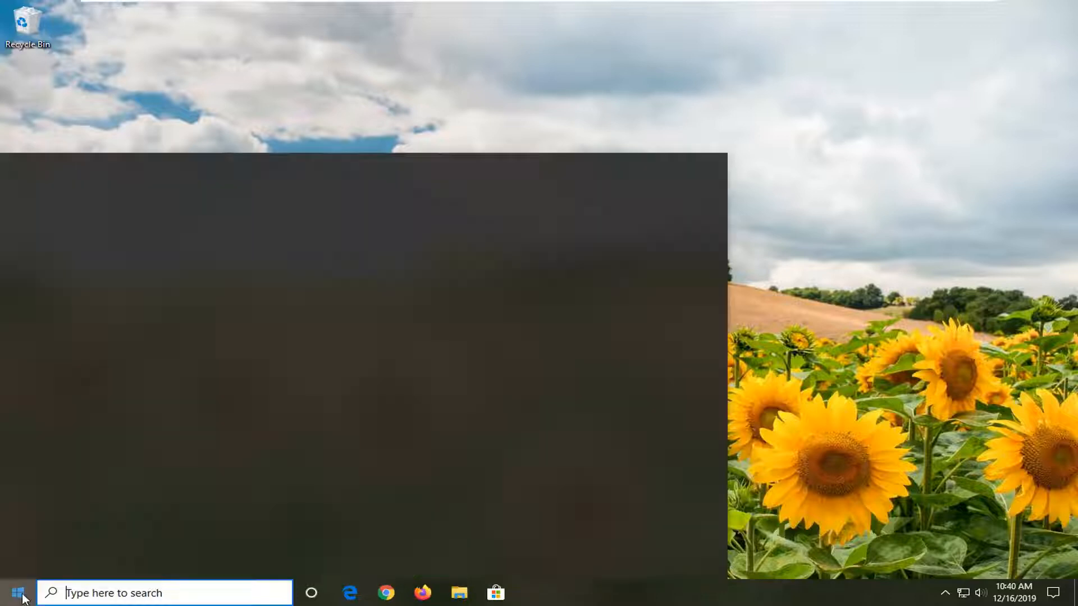
type("services")
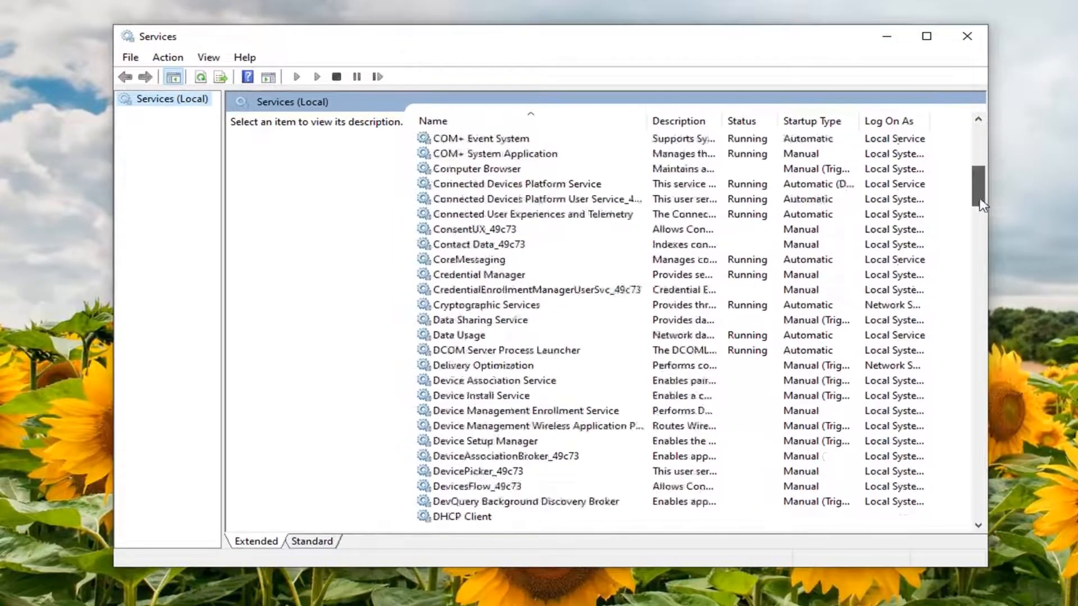
Step: Start the Windows Modules Installer service with Automatic startup type and confirm its properties
scroll("down", 3)
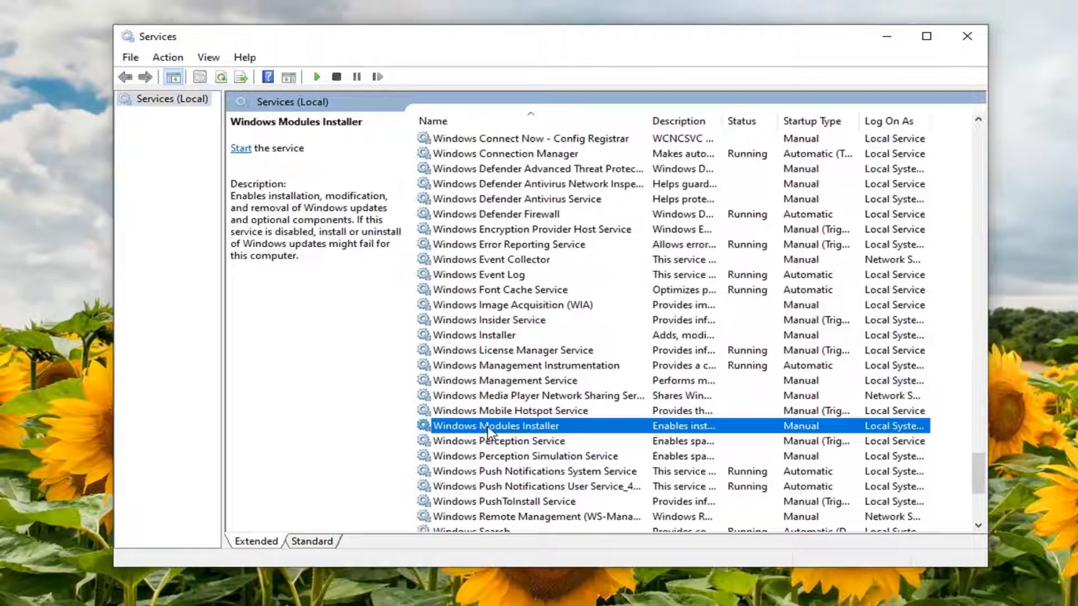
double_click(495, 426)
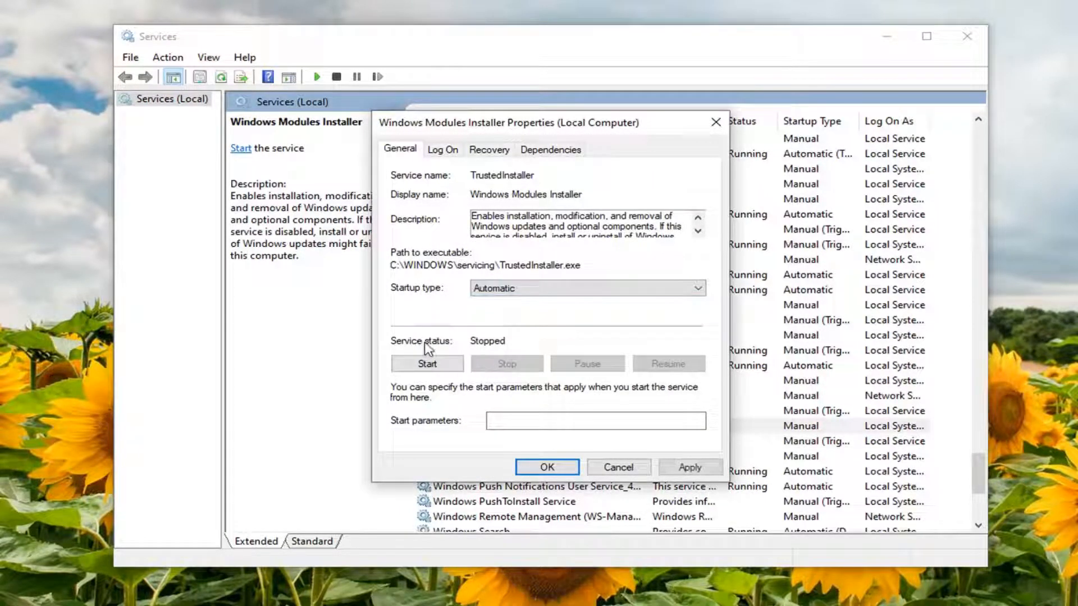
left_click(427, 364)
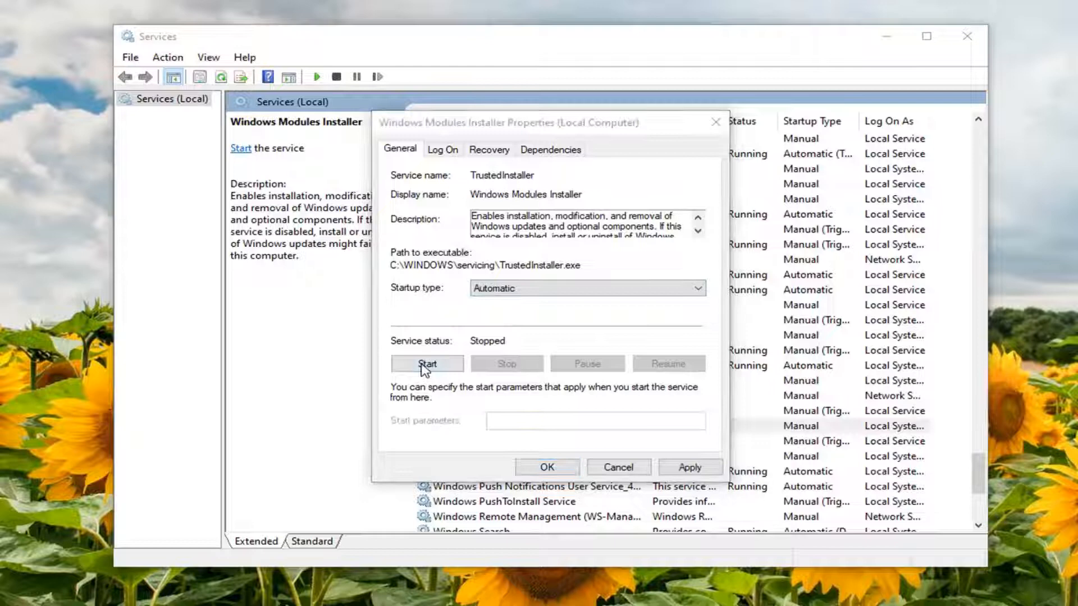
left_click(426, 364)
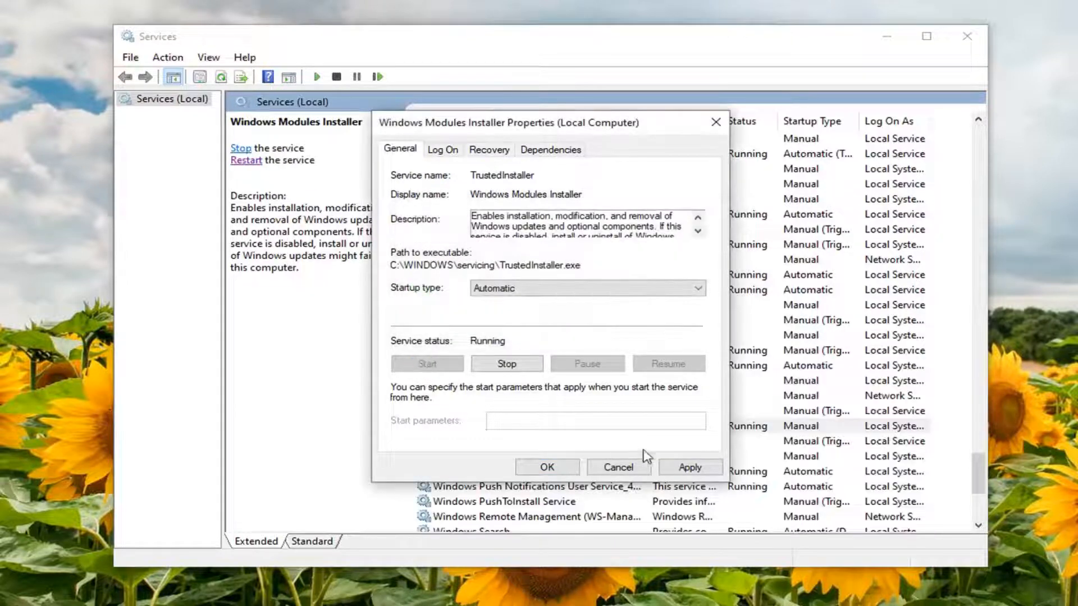
left_click(616, 467)
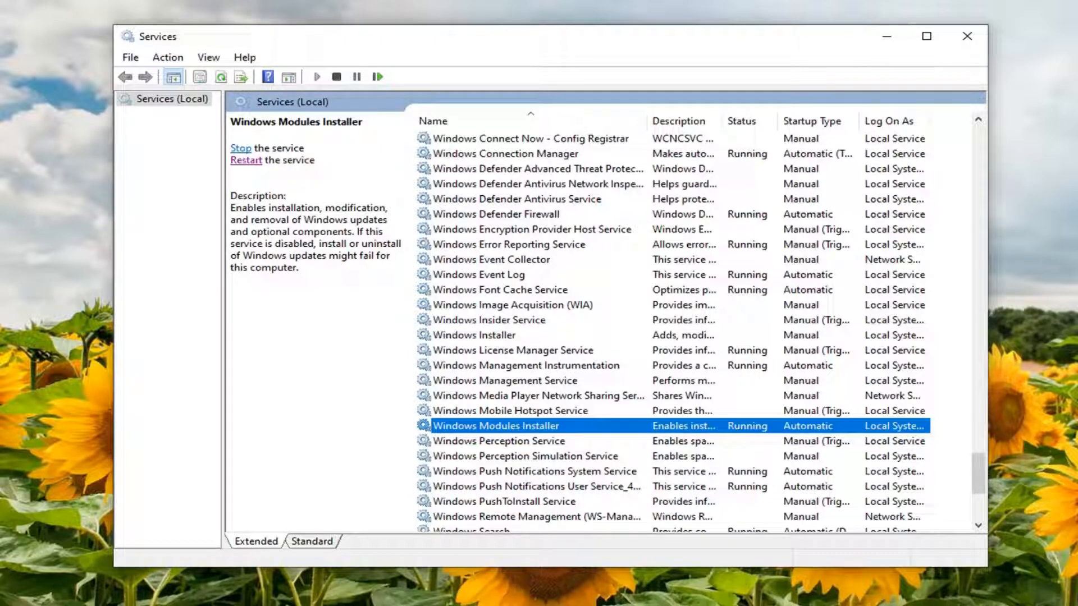
Step: Search 'window' to bring up Turn Windows features on or off
type("window")
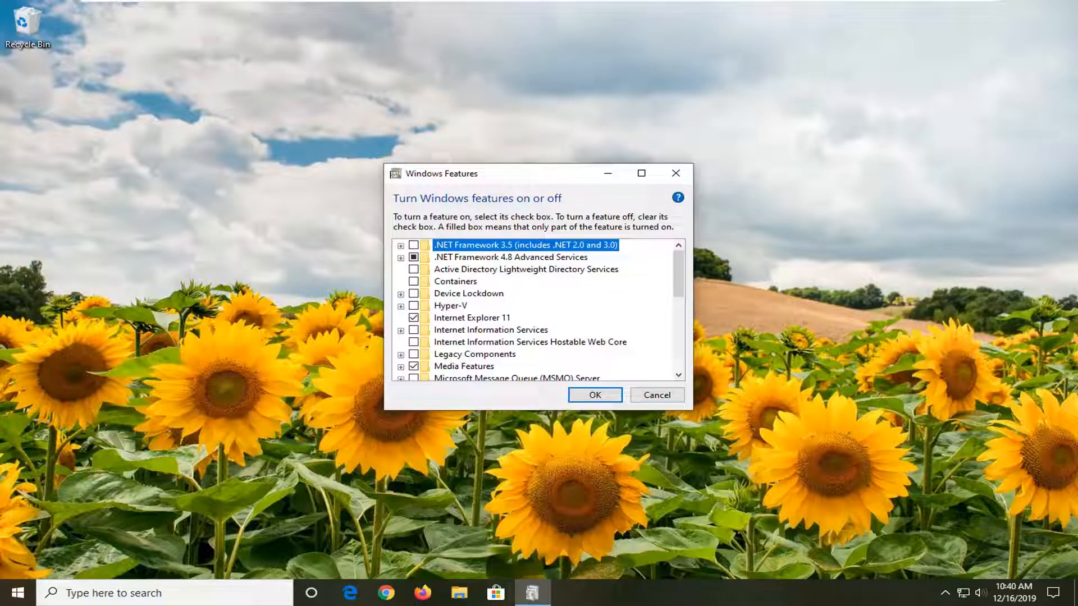
mouse_move(674, 172)
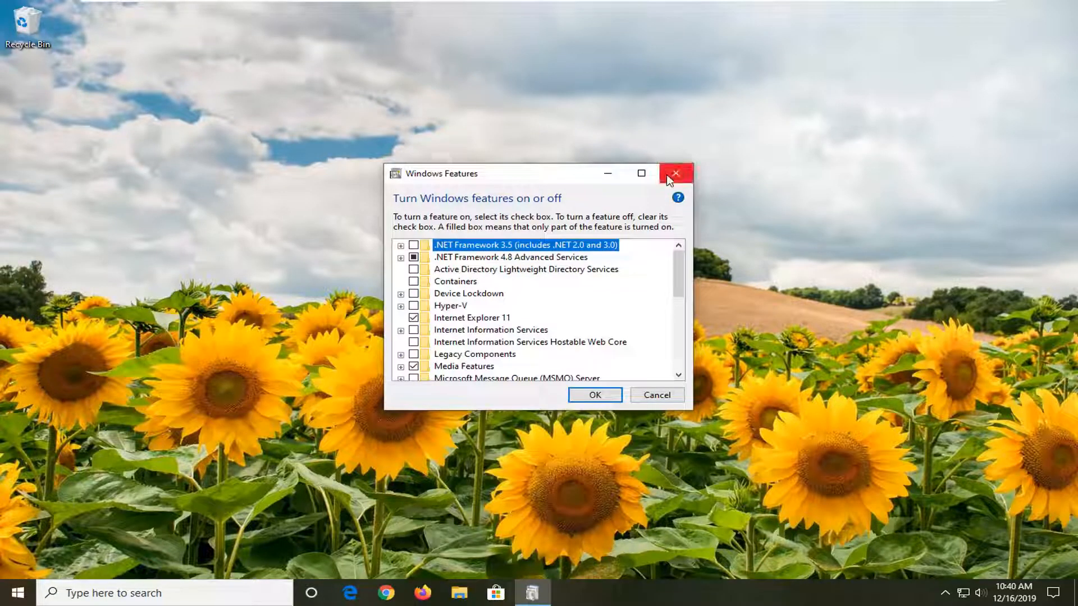
Step: Launch Command Prompt as administrator from a 'cmd' search and approve the UAC prompt
left_click(15, 593)
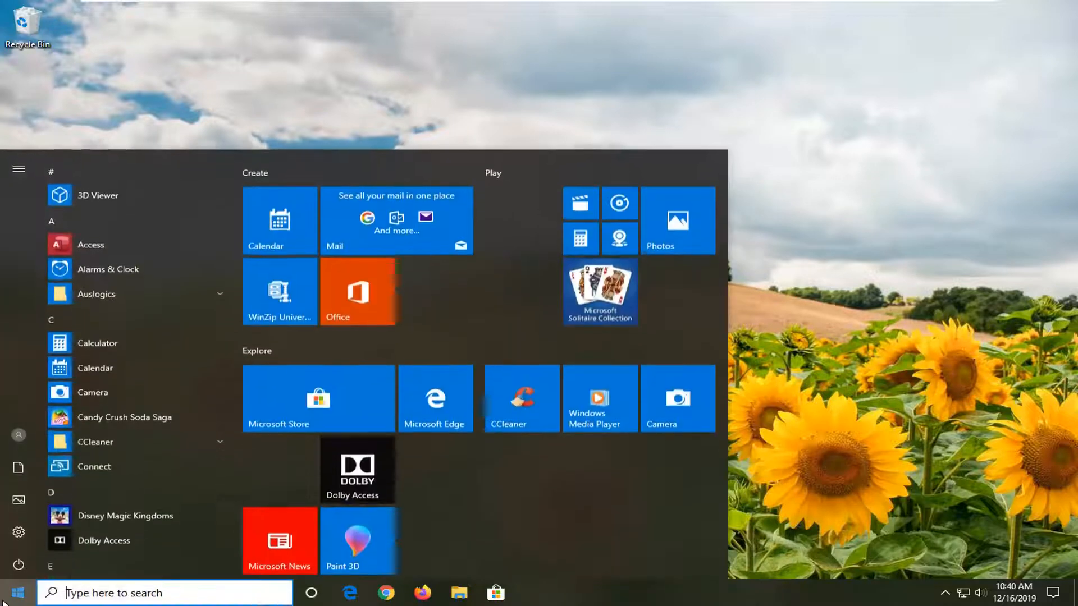
type("cmd")
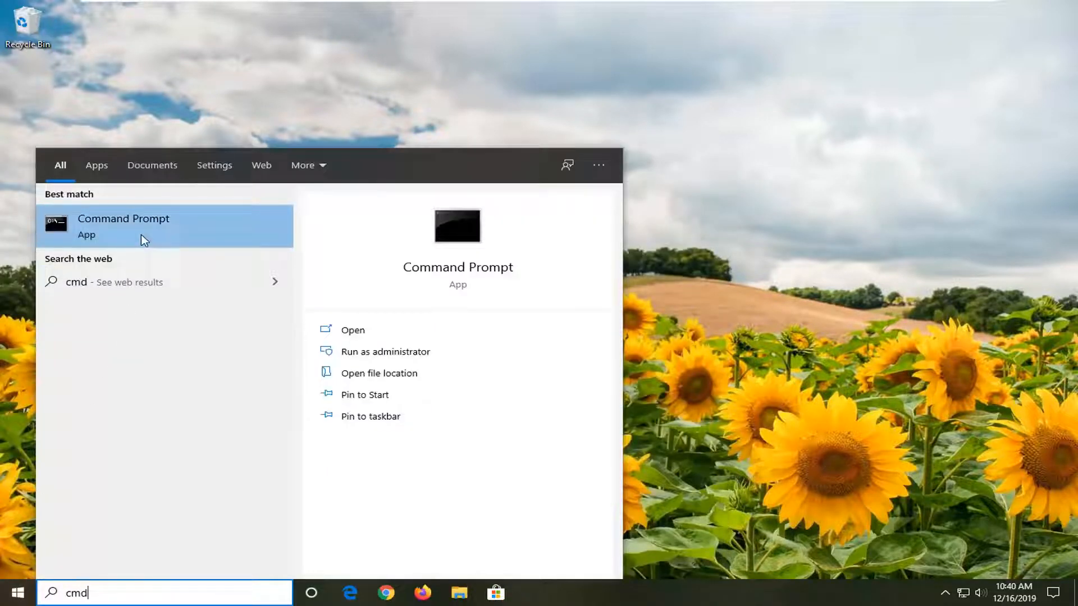
right_click(123, 225)
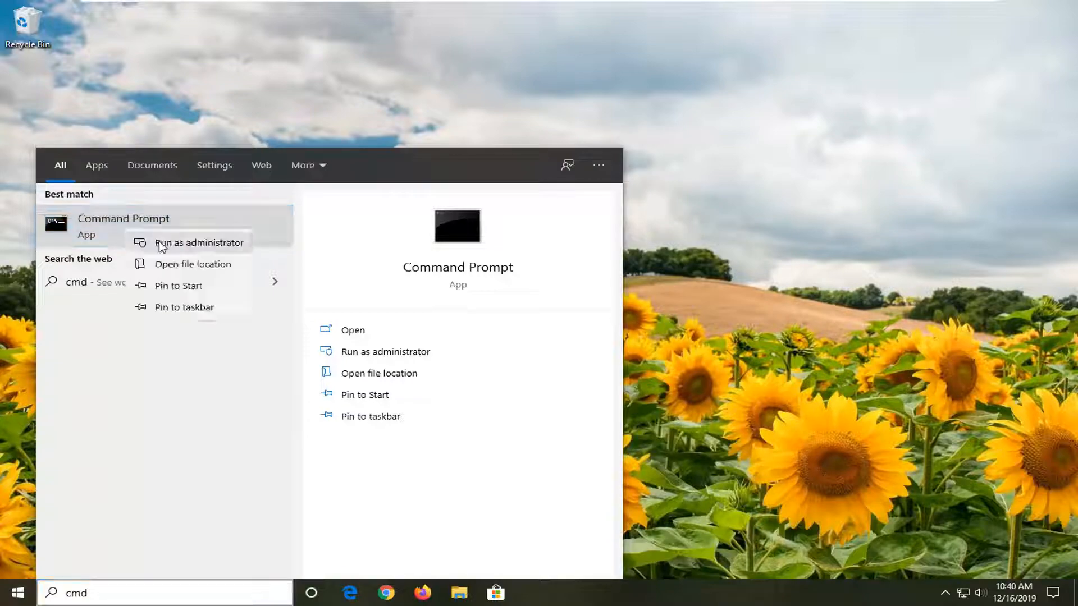
left_click(200, 242)
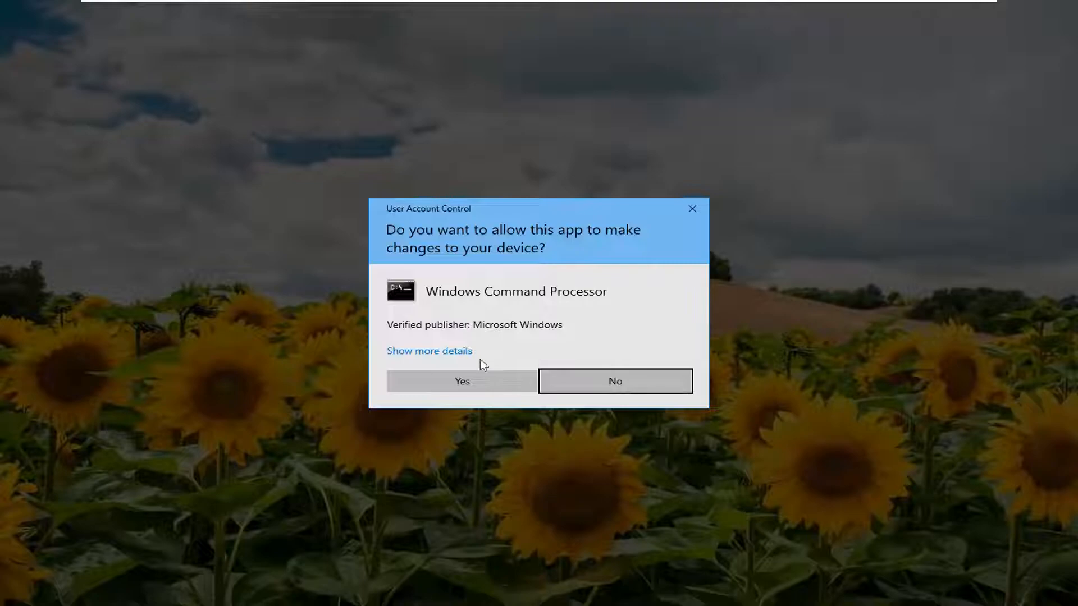
left_click(462, 380)
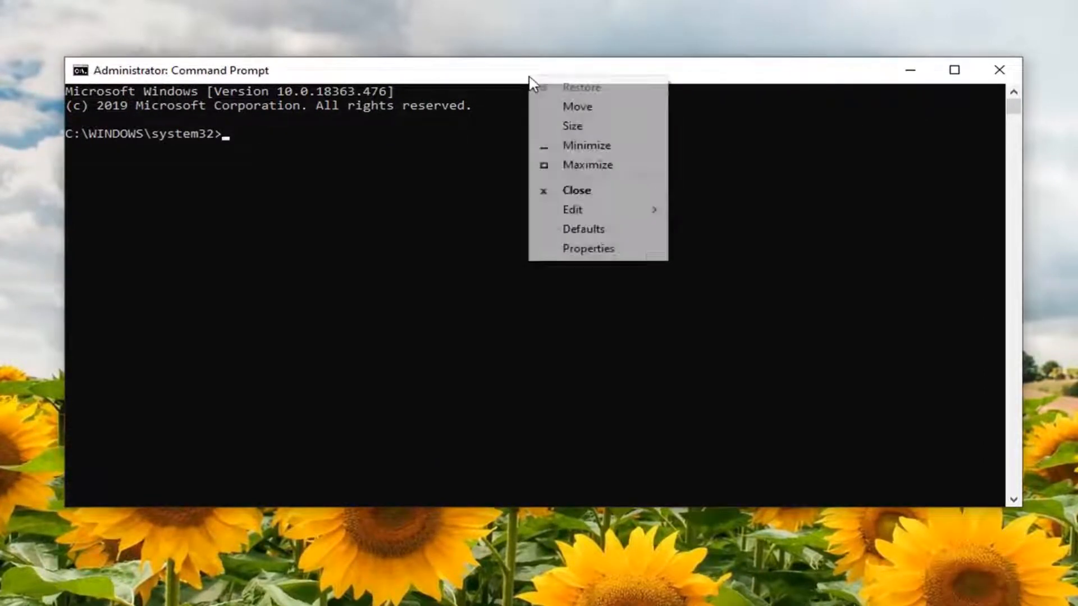
Step: Focus the elevated console where the sfc /scannow verification is running
left_click(571, 209)
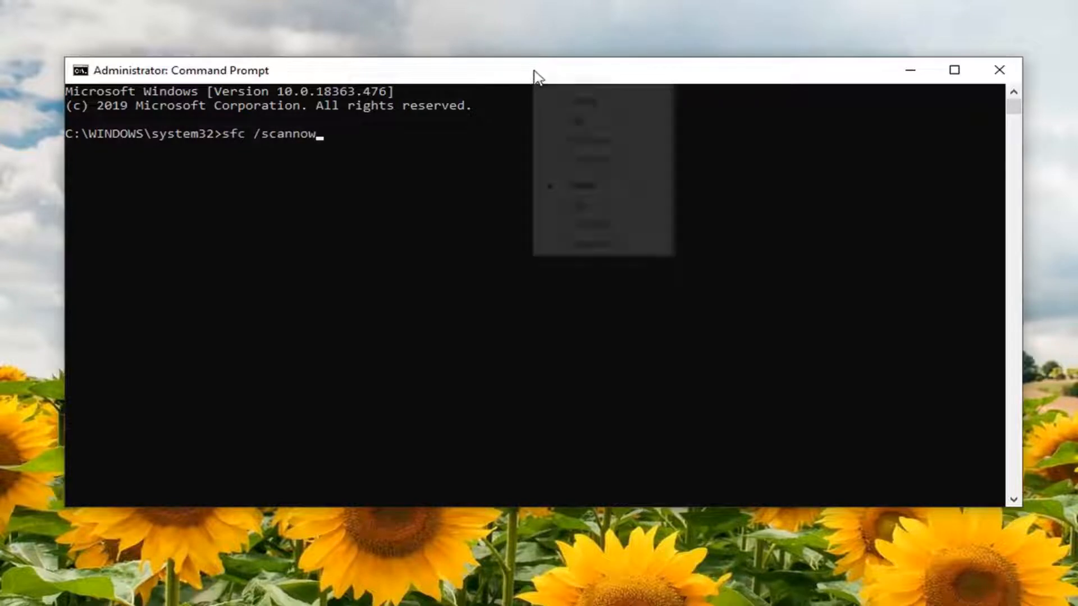
left_click(577, 204)
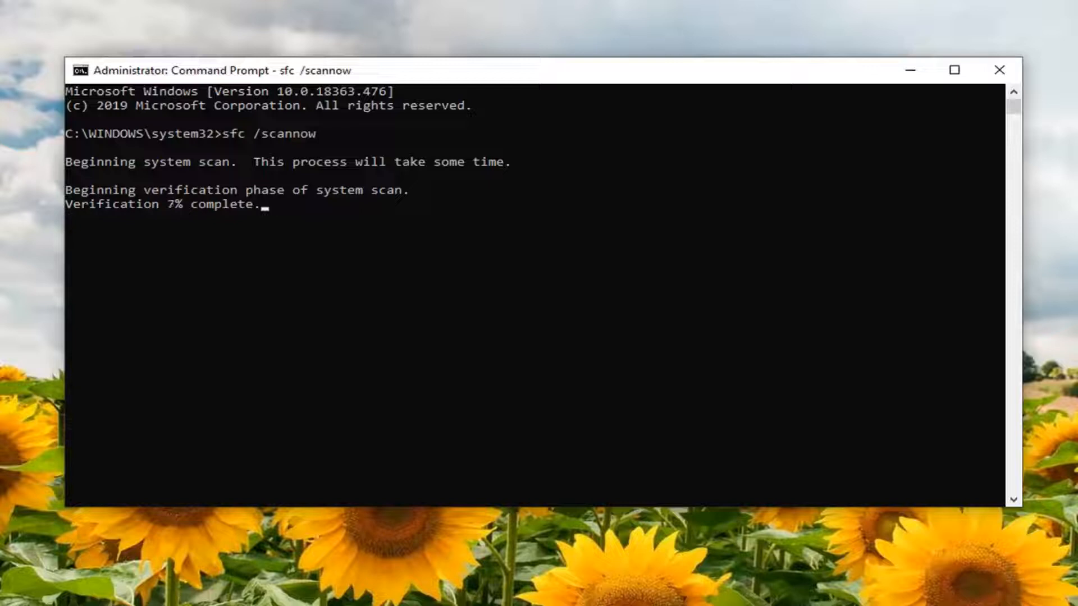
mouse_move(375, 228)
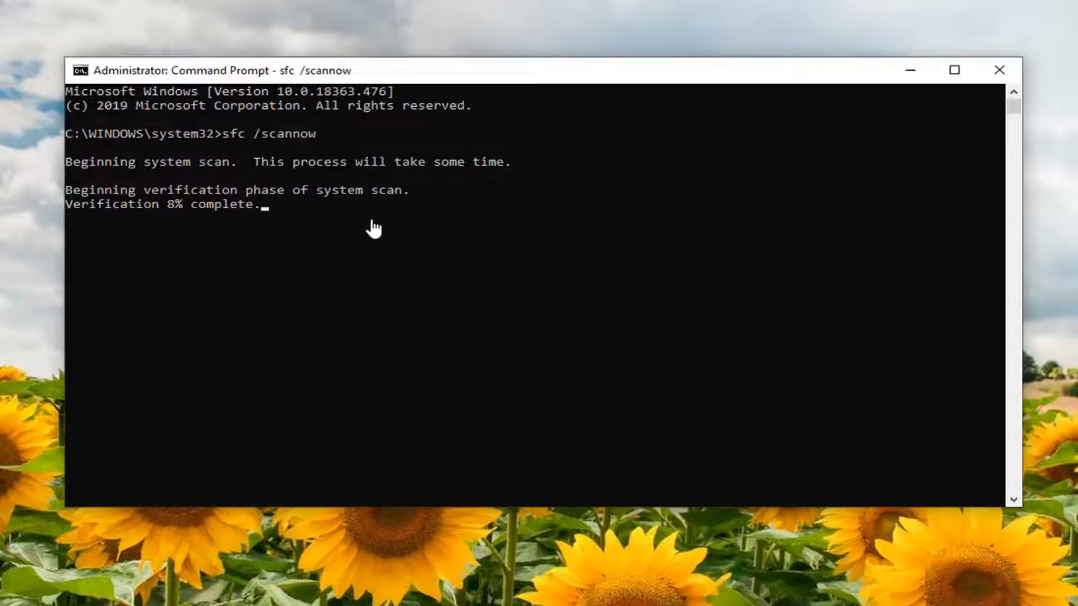